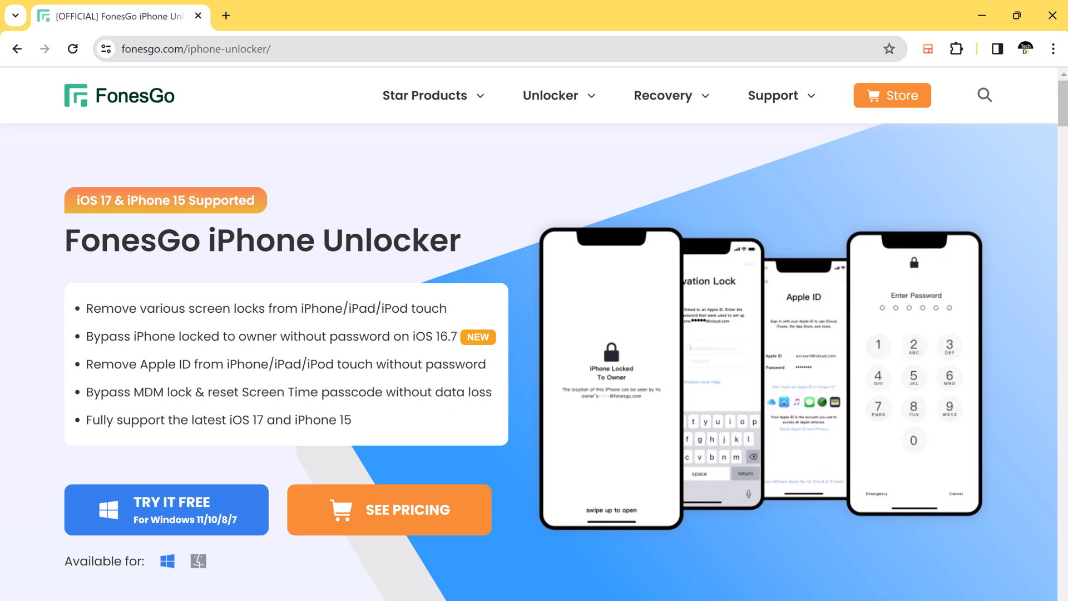
{"action": "mouse_move", "coordinate": [209, 261]}
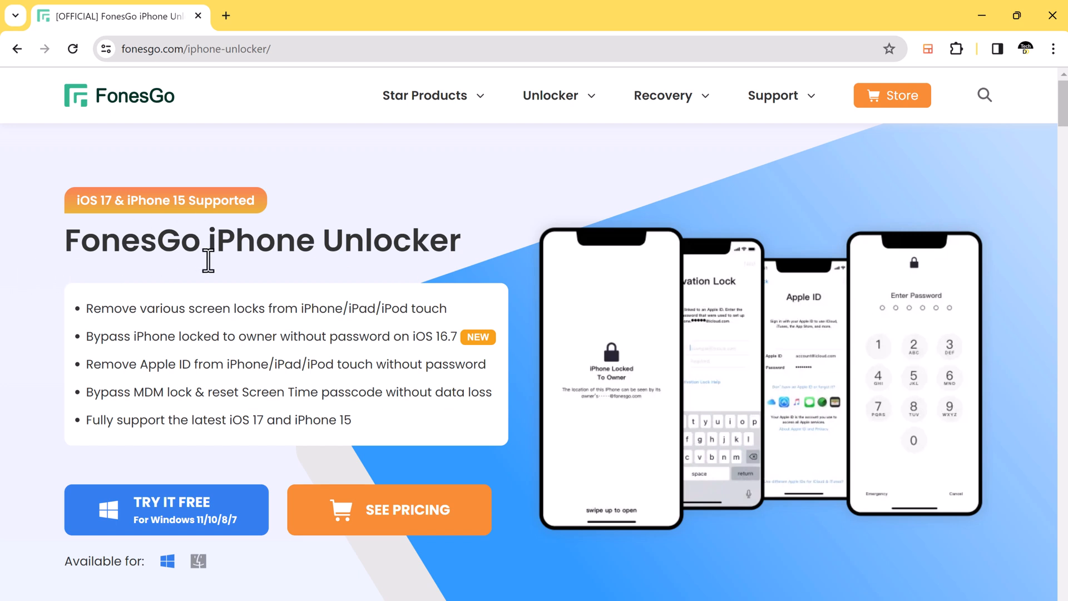
{"action": "mouse_move", "coordinate": [326, 388]}
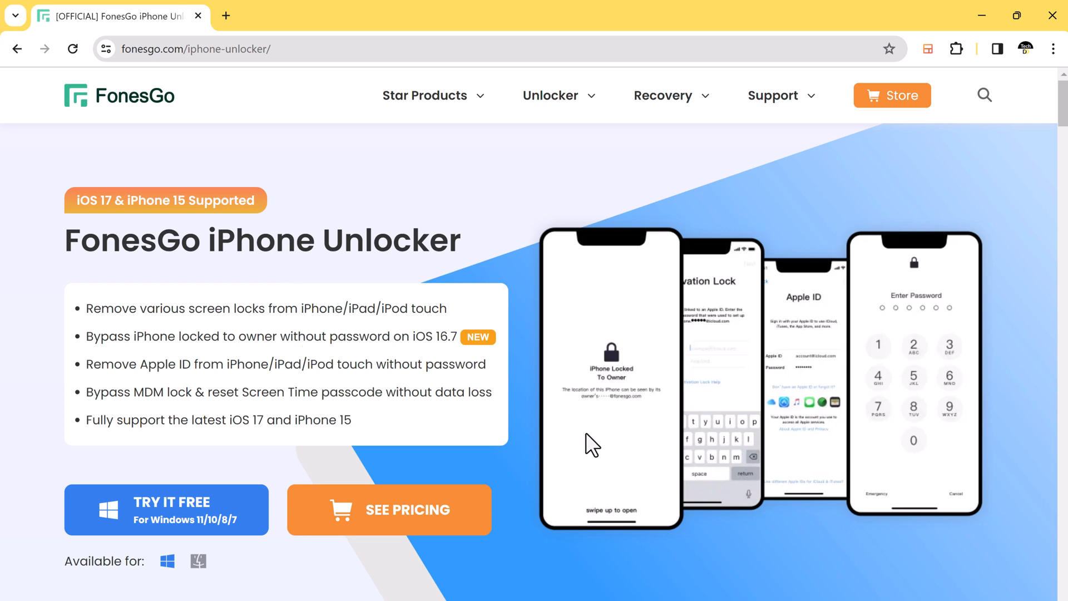
Step: Scroll the product page down to the 'Unlock iPhone Screen in Any Scenario' section
{"action": "scroll", "scroll_direction": "down", "scroll_amount": 3}
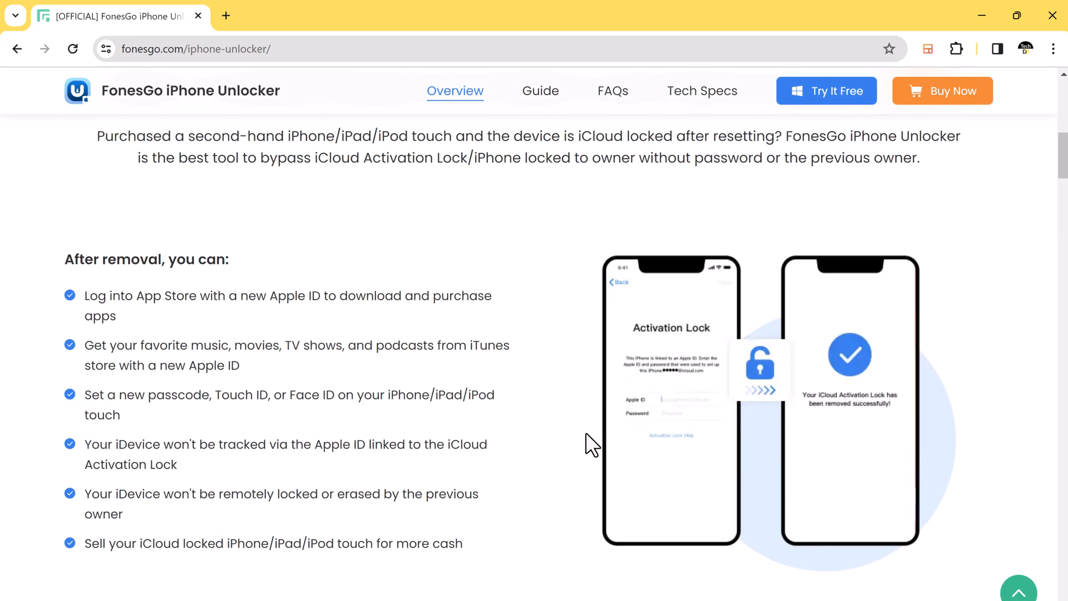
{"action": "scroll", "scroll_direction": "down", "scroll_amount": 3}
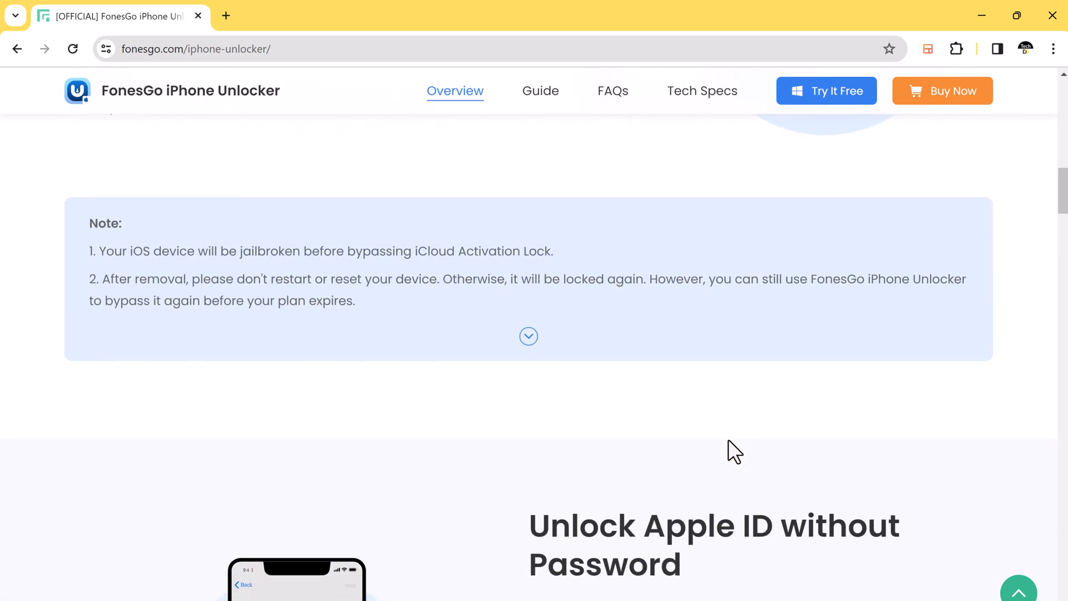
{"action": "scroll", "scroll_direction": "down", "scroll_amount": 3}
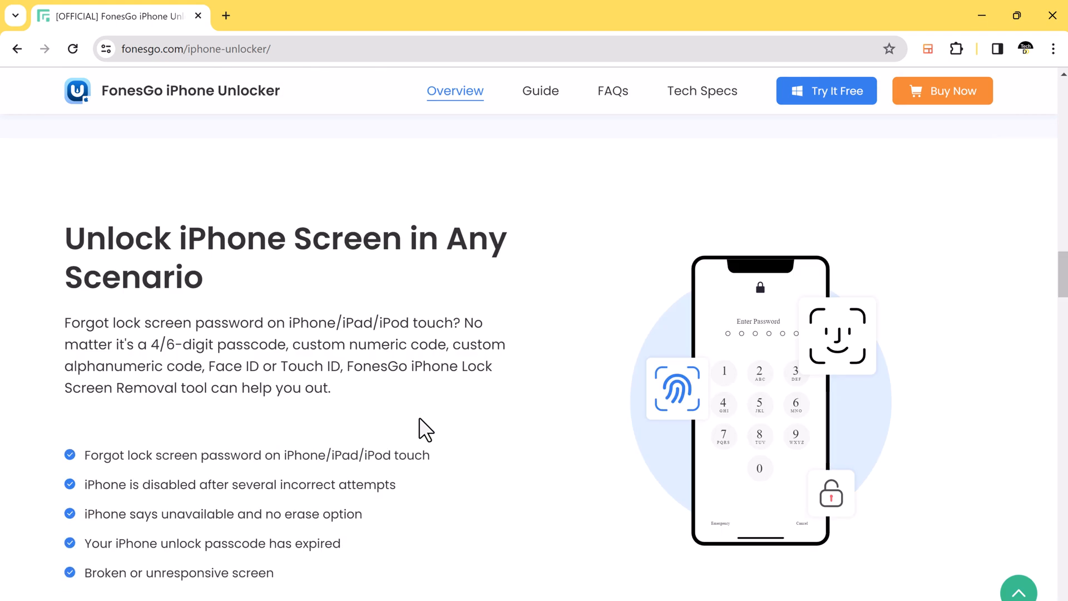
{"action": "scroll", "scroll_direction": "down", "scroll_amount": 3}
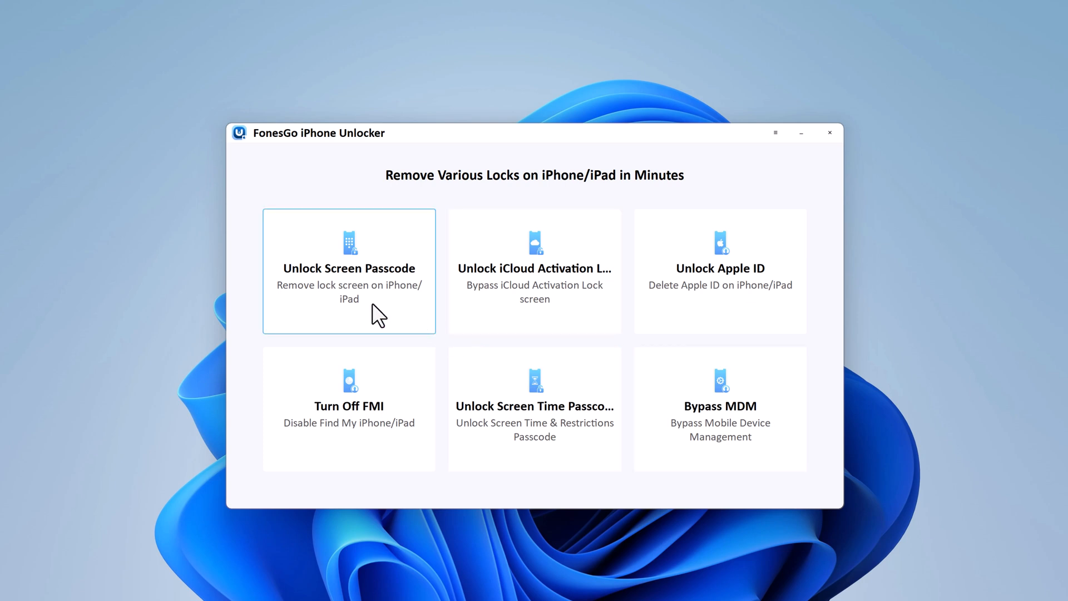
{"action": "mouse_move", "coordinate": [691, 312]}
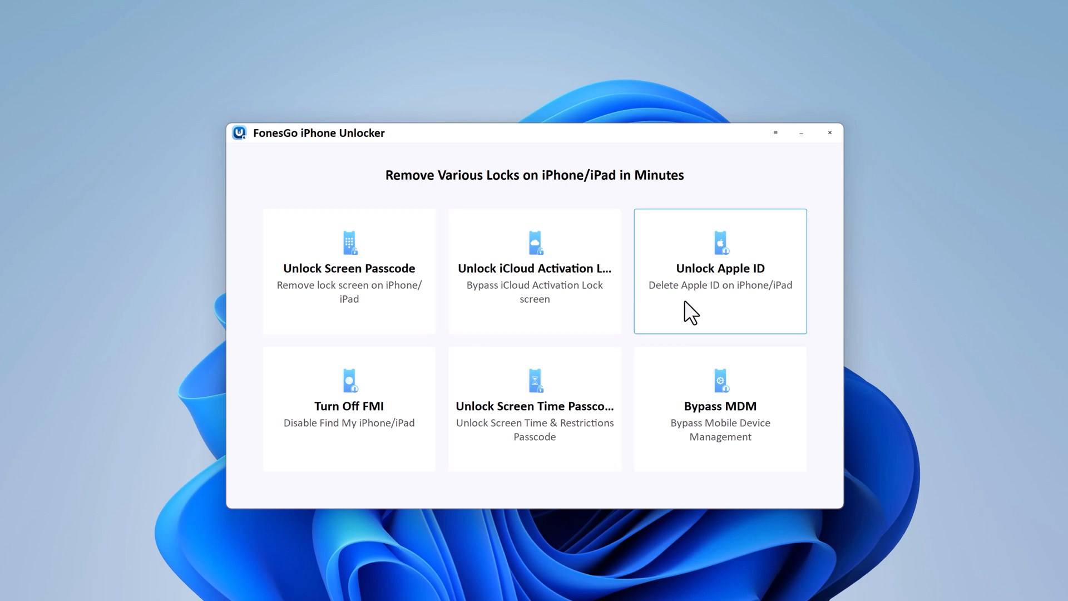
{"action": "mouse_move", "coordinate": [501, 456]}
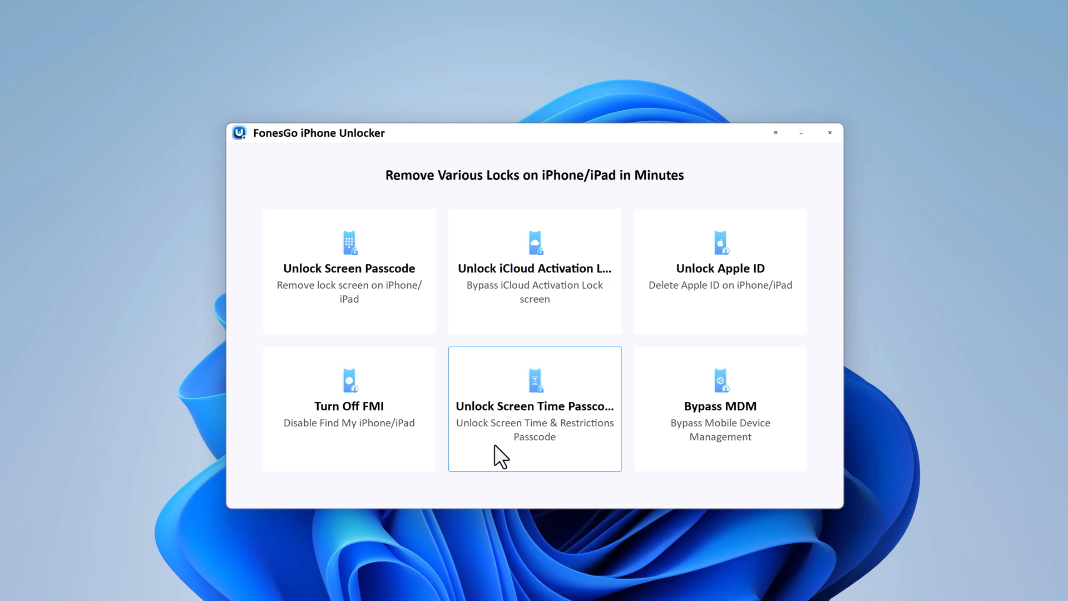
{"action": "mouse_move", "coordinate": [702, 469]}
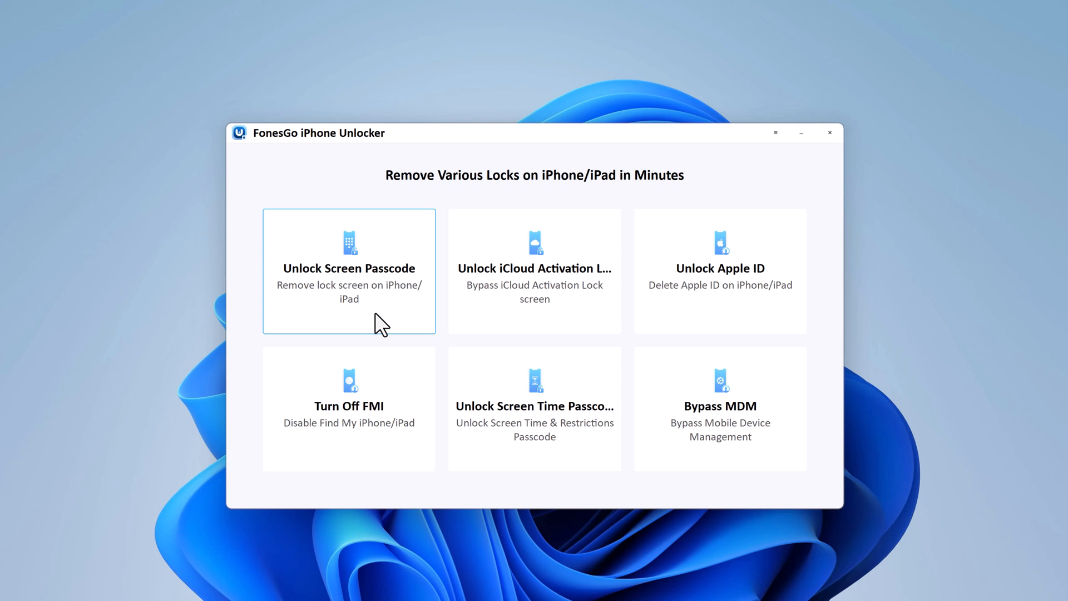
Step: Choose Unlock Screen Passcode mode and start its unlock process from the introduction page
{"action": "left_click", "coordinate": [348, 269]}
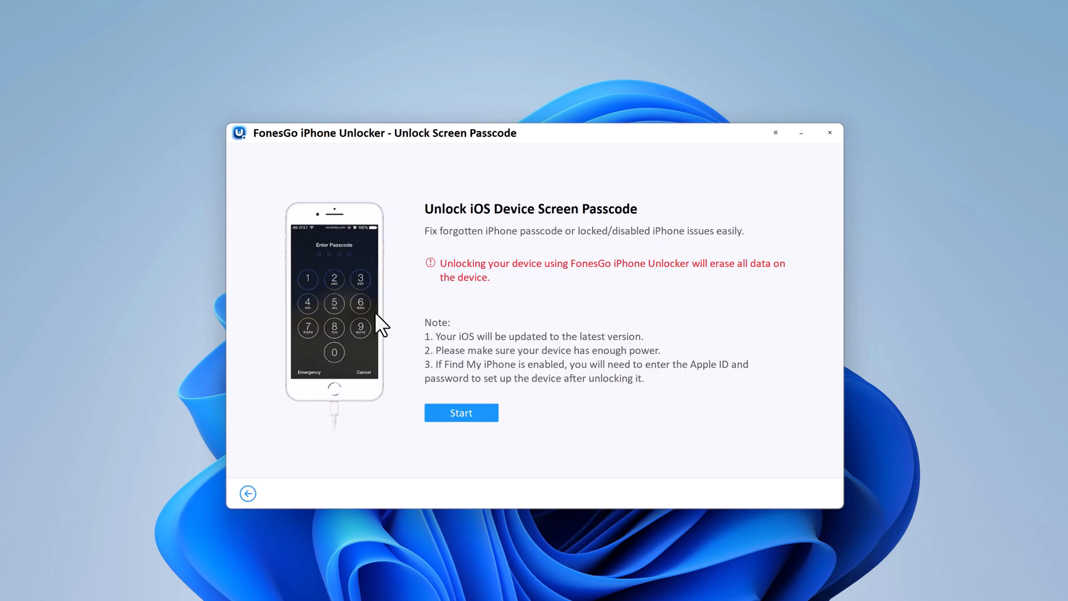
{"action": "left_click", "coordinate": [461, 411]}
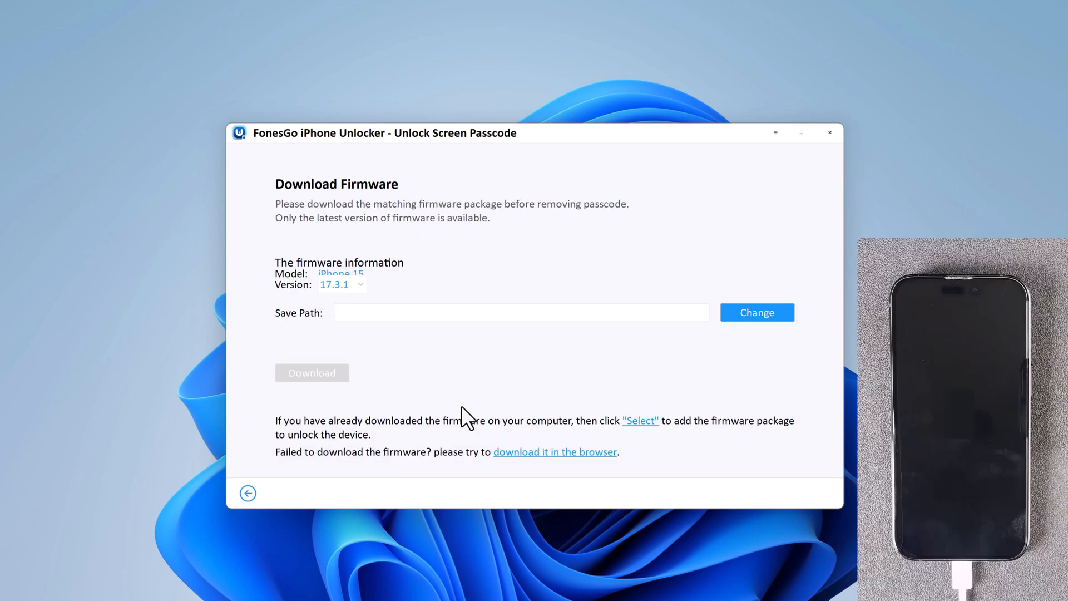
Step: Set the firmware save path to D:/FonesGo iPhone Unlocker via Change
{"action": "left_click", "coordinate": [756, 312]}
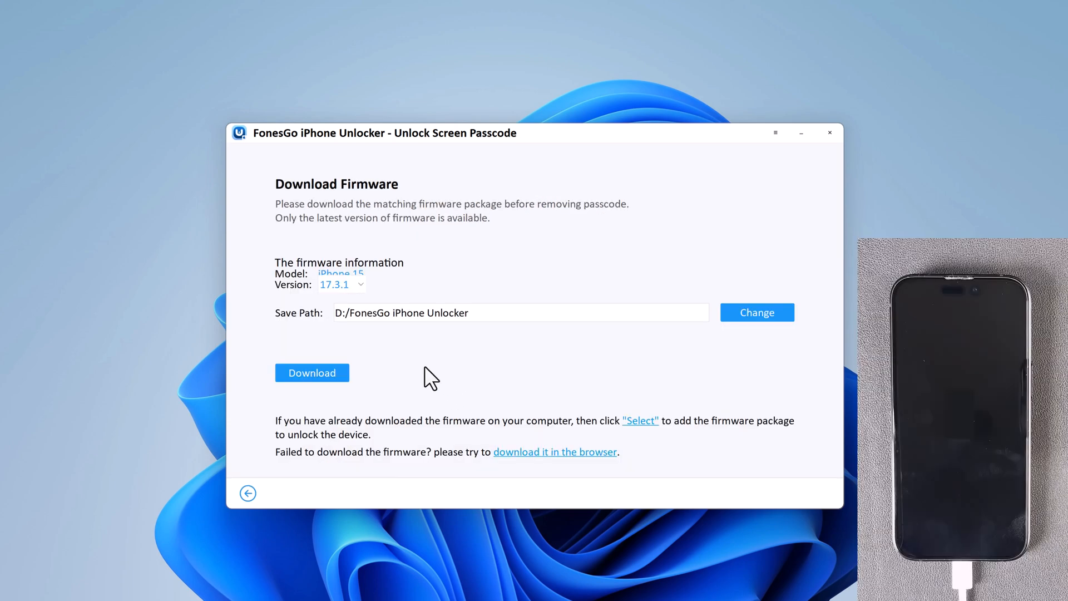
{"action": "mouse_move", "coordinate": [398, 336]}
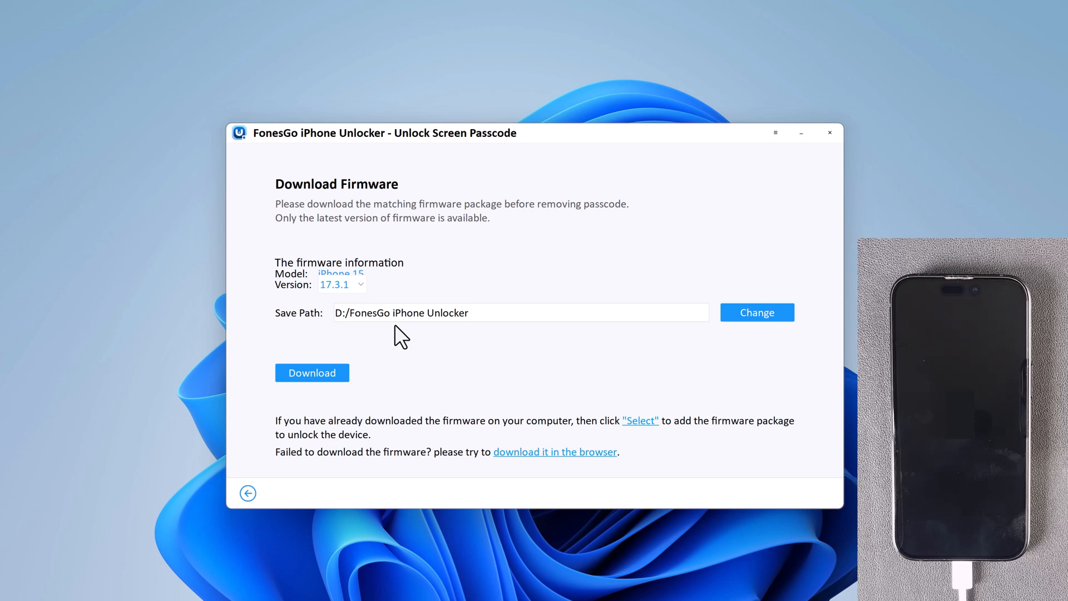
{"action": "mouse_move", "coordinate": [376, 352]}
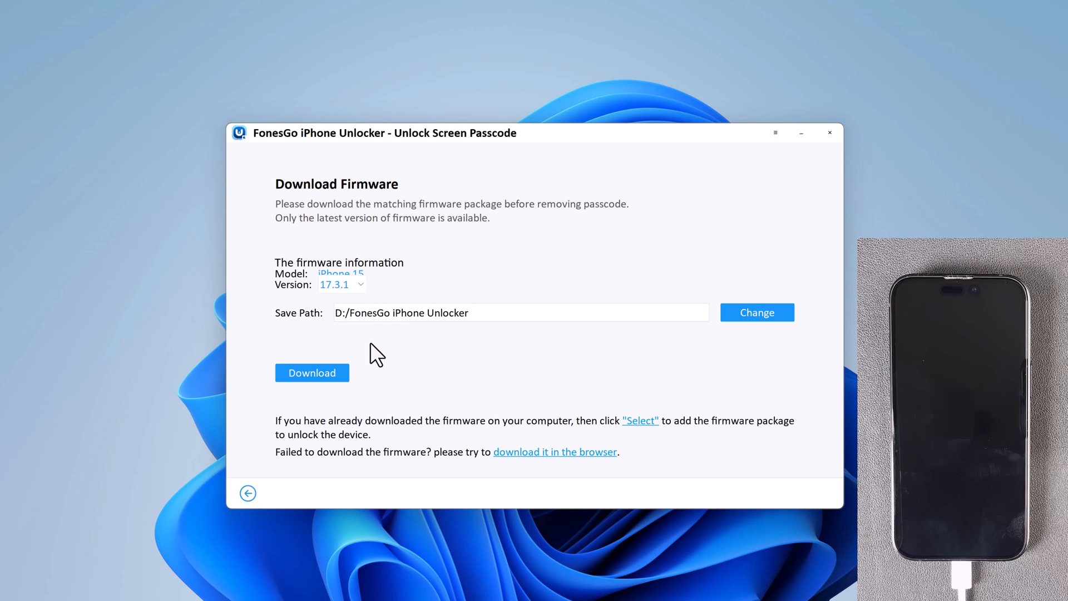
Step: Start downloading the 5.6GB firmware package for the iPhone 15
{"action": "left_click", "coordinate": [312, 373]}
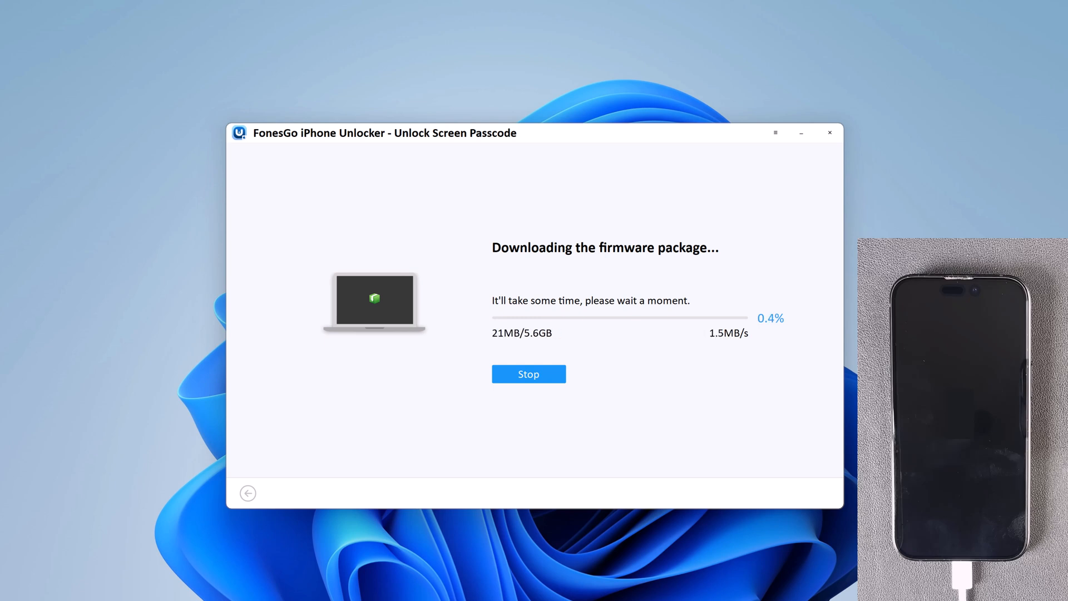
{"action": "mouse_move", "coordinate": [611, 145]}
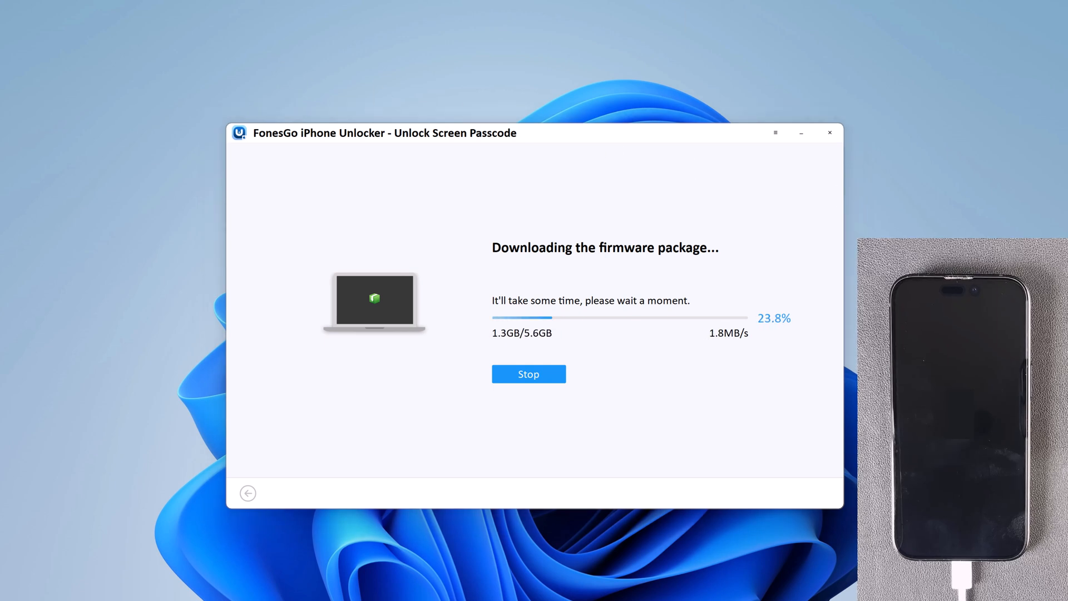
{"action": "mouse_move", "coordinate": [292, 77]}
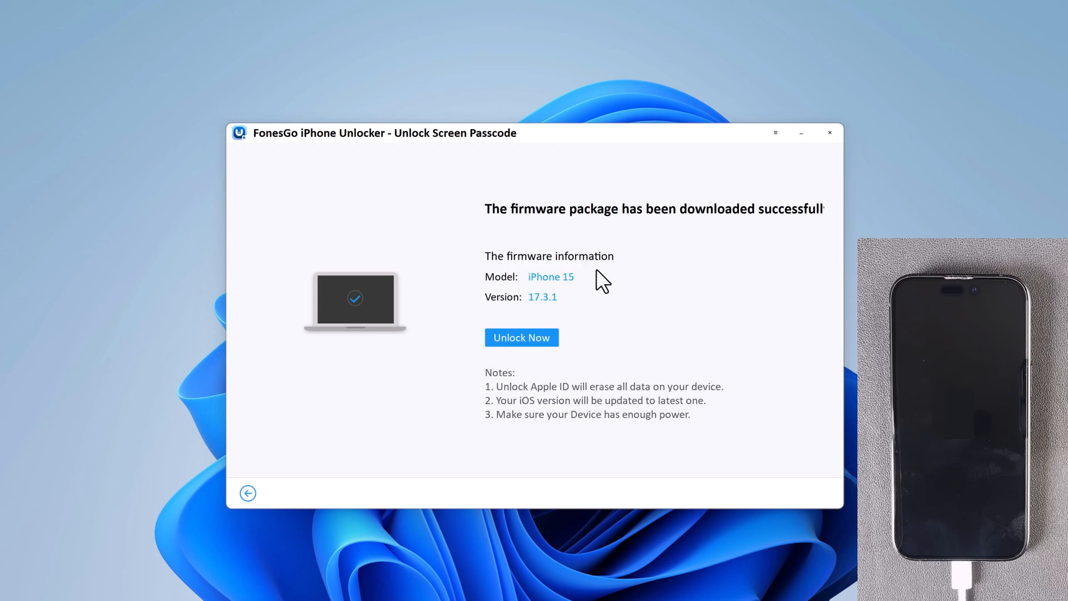
{"action": "mouse_move", "coordinate": [520, 337]}
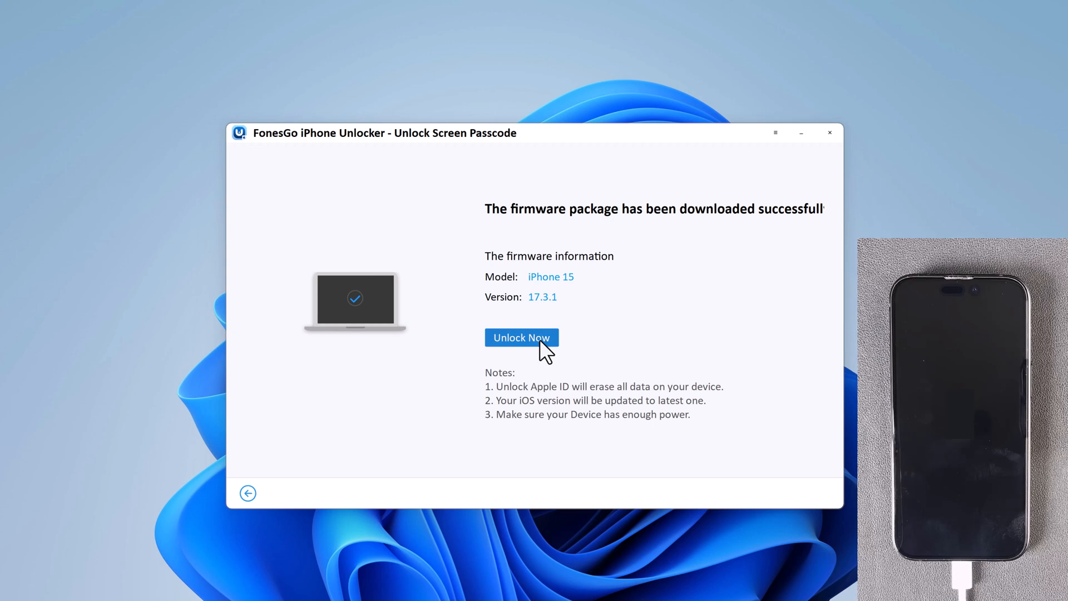
Step: Use Unlock Now to remove the screen passcode with the downloaded 17.3.1 firmware
{"action": "left_click", "coordinate": [520, 337]}
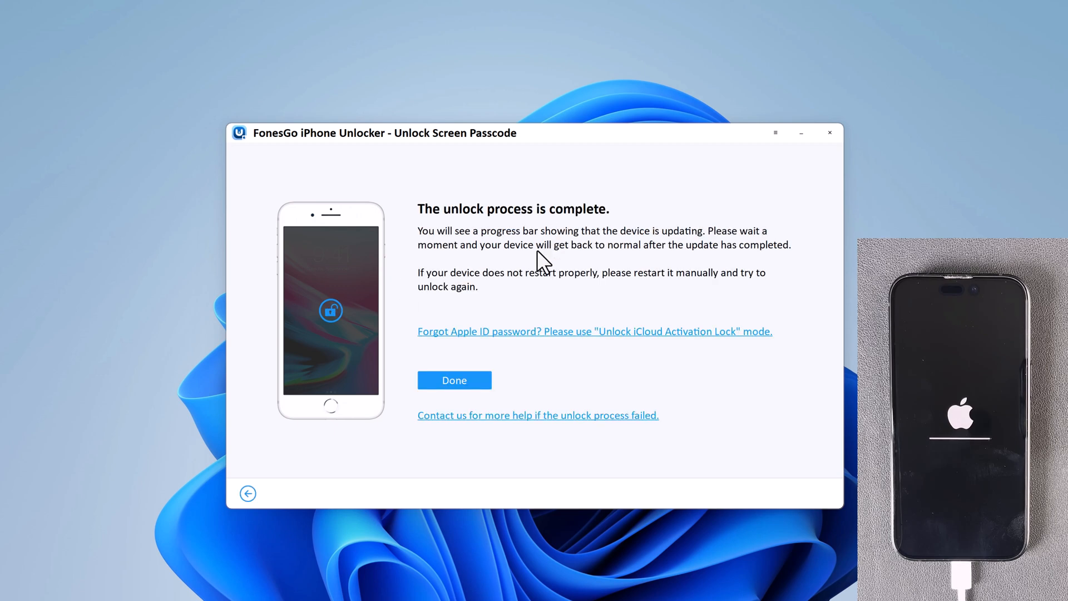
{"action": "mouse_move", "coordinate": [520, 294]}
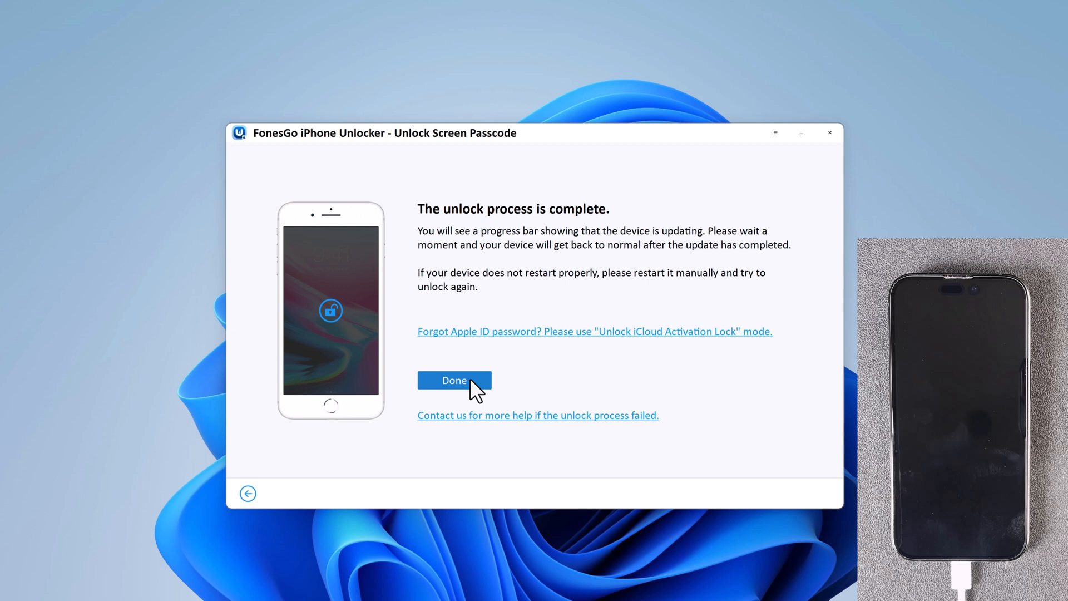
Step: Dismiss the 'unlock process is complete' page with Done
{"action": "left_click", "coordinate": [454, 381]}
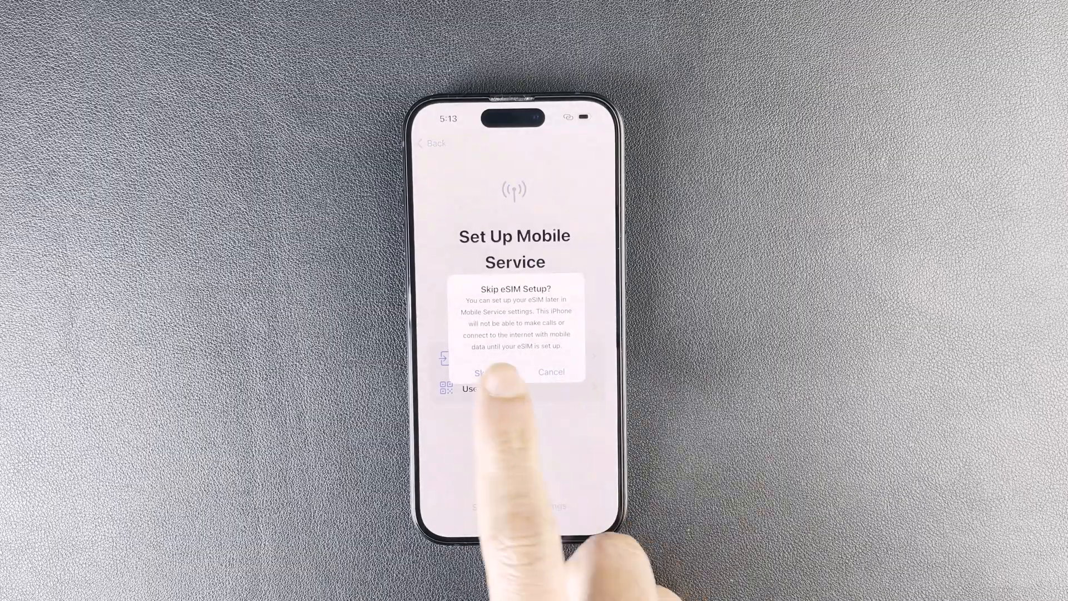
Step: Skip eSIM setup on the iPhone to reach the Welcome to iPhone screen
{"action": "left_click", "coordinate": [483, 371]}
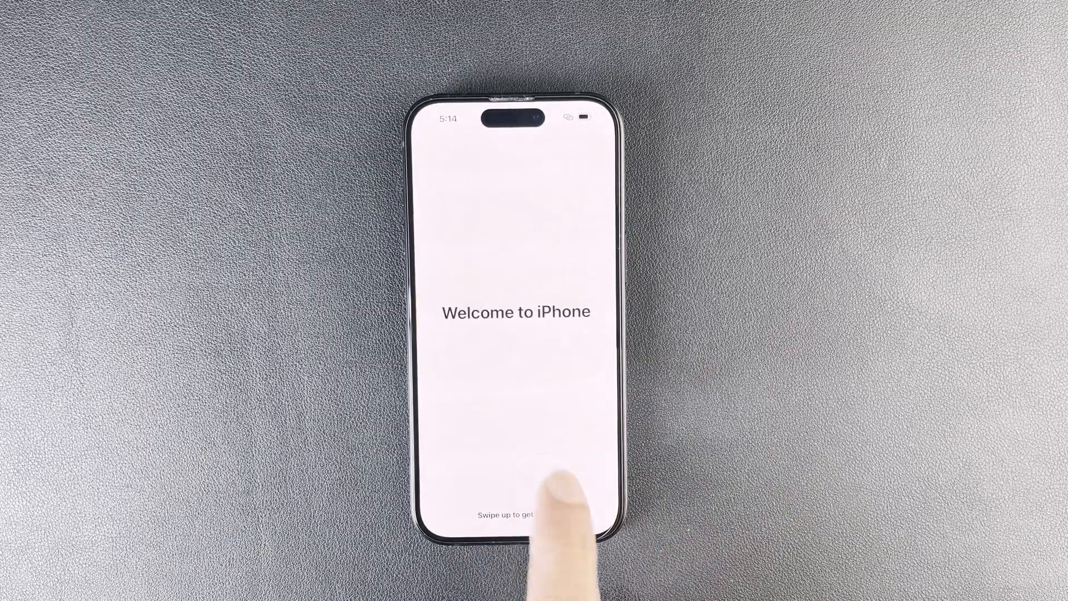